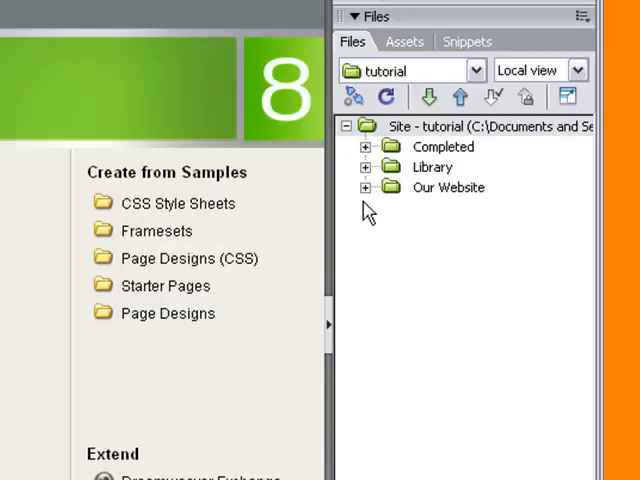
- Open special_editions.html from the Our Website folder and show it in Design view
{"action": "left_click", "coordinate": [370, 187]}
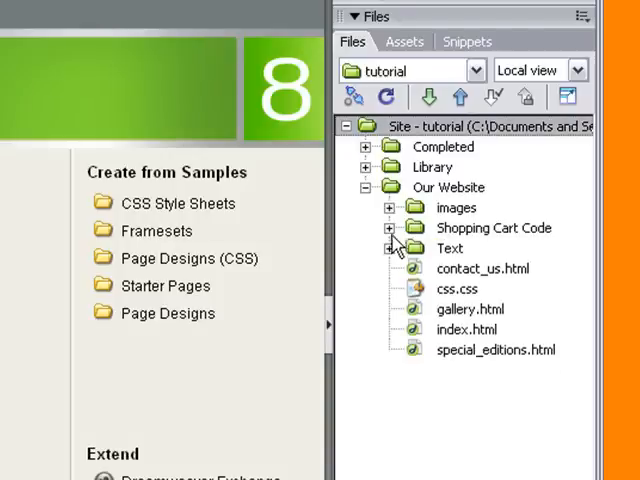
{"action": "mouse_move", "coordinate": [485, 207]}
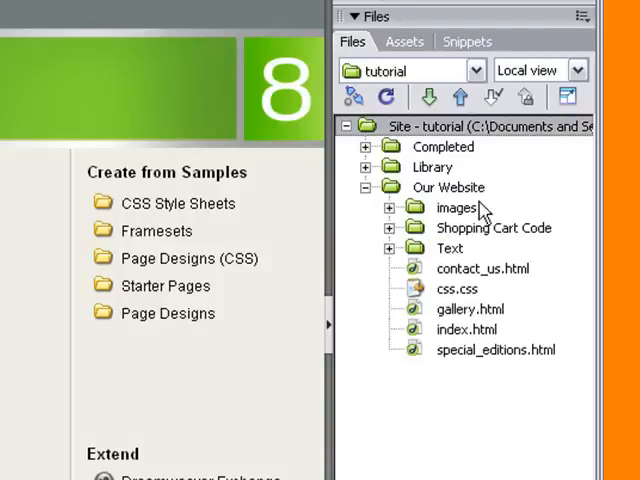
{"action": "double_click", "coordinate": [494, 349]}
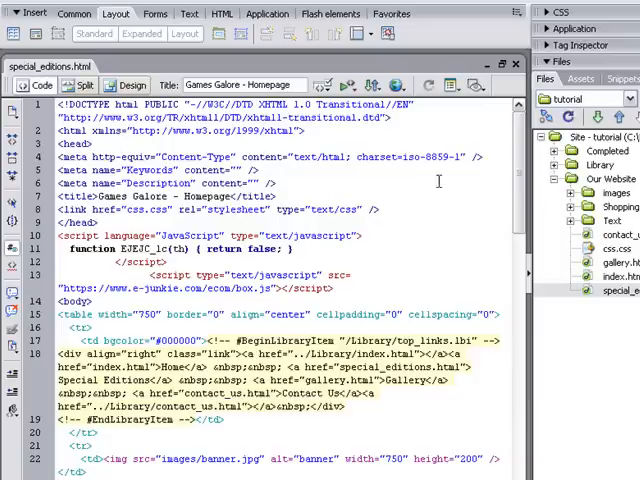
{"action": "left_click", "coordinate": [127, 84]}
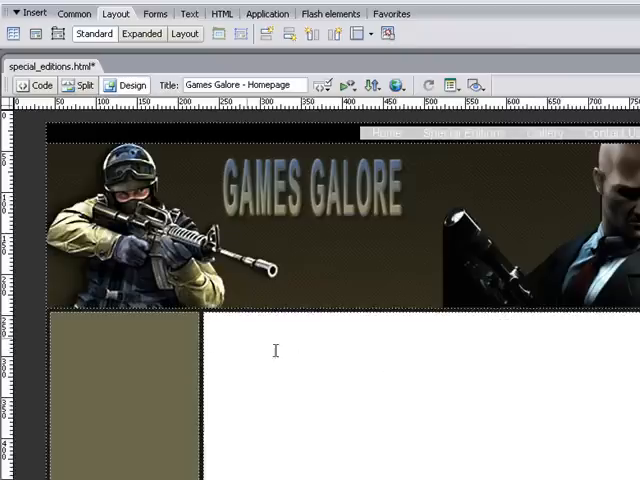
{"action": "mouse_move", "coordinate": [259, 348]}
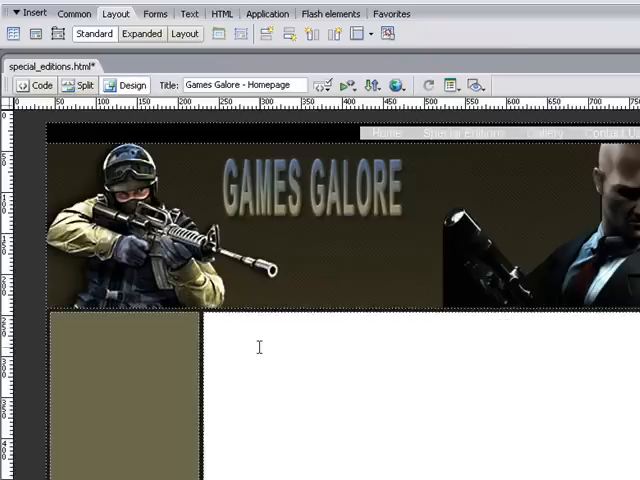
{"action": "mouse_move", "coordinate": [230, 302]}
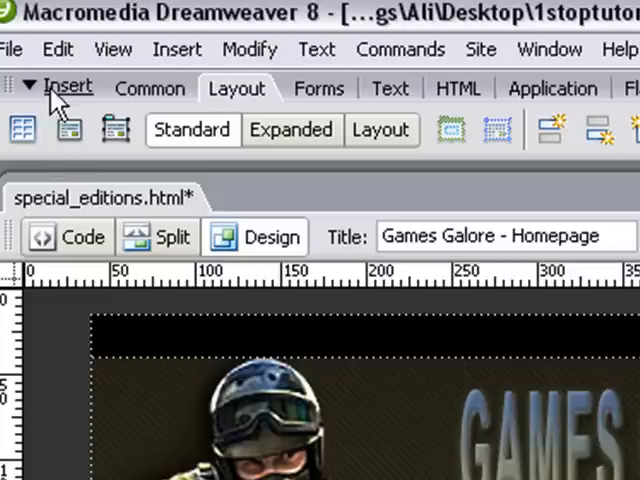
{"action": "mouse_move", "coordinate": [22, 130]}
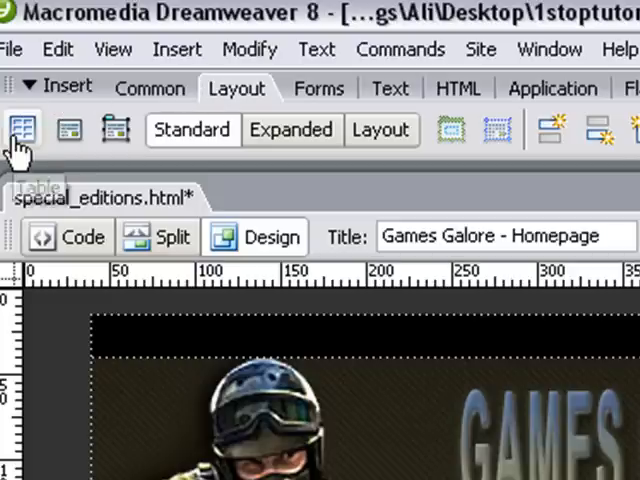
- Insert a 2x2 table, 100 percent wide, border 0, cell padding 5 and spacing 5
{"action": "left_click", "coordinate": [22, 130]}
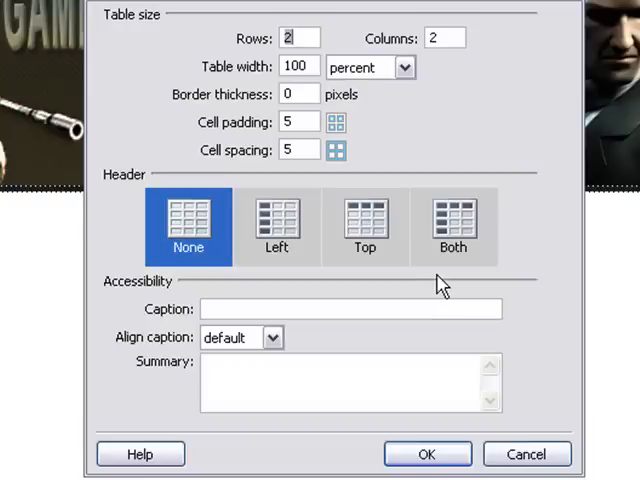
{"action": "mouse_move", "coordinate": [238, 68]}
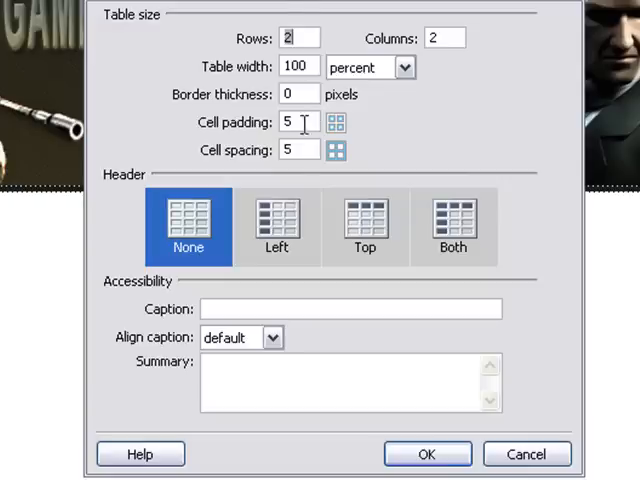
{"action": "mouse_move", "coordinate": [388, 393]}
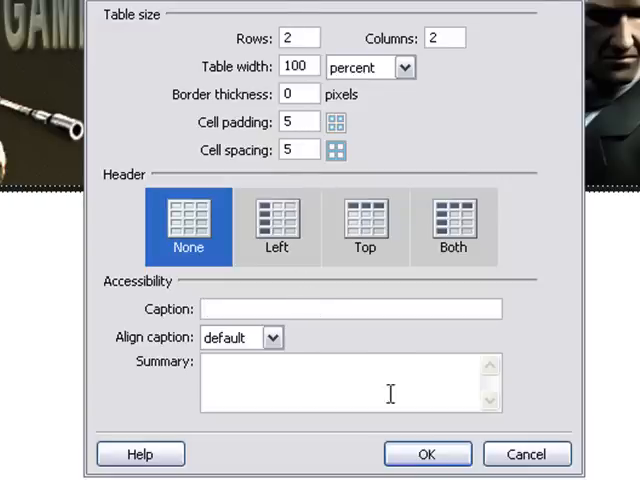
{"action": "left_click", "coordinate": [426, 453]}
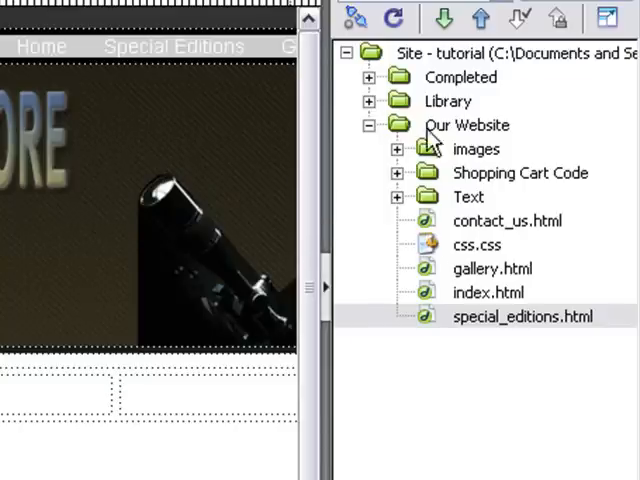
{"action": "mouse_move", "coordinate": [450, 221]}
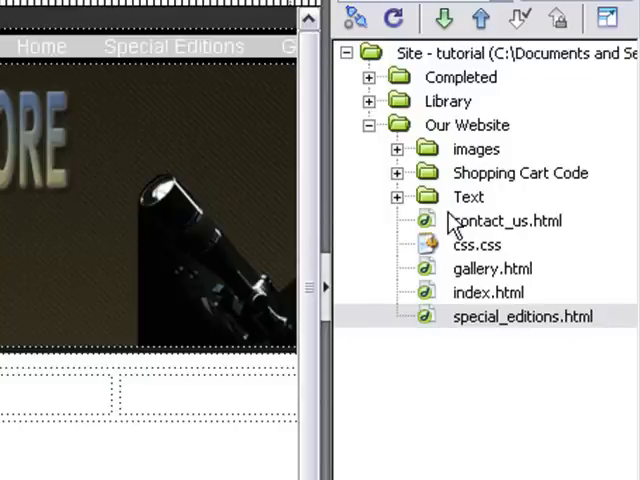
- Place dragon.jpg from images > Special Offers into the left cell with alternate text 'dragon'
{"action": "left_click", "coordinate": [398, 149]}
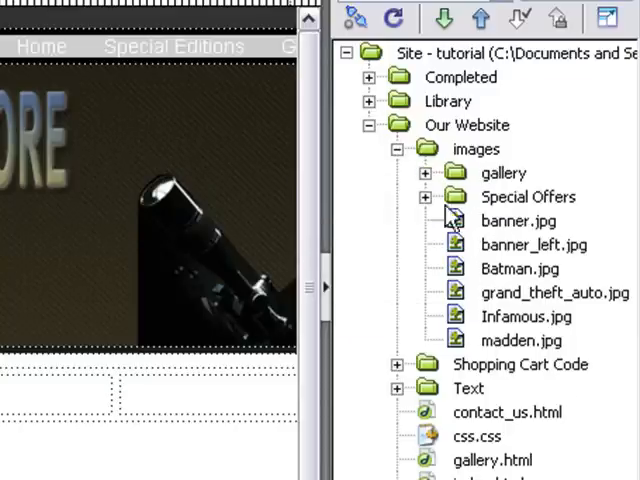
{"action": "left_click", "coordinate": [423, 197]}
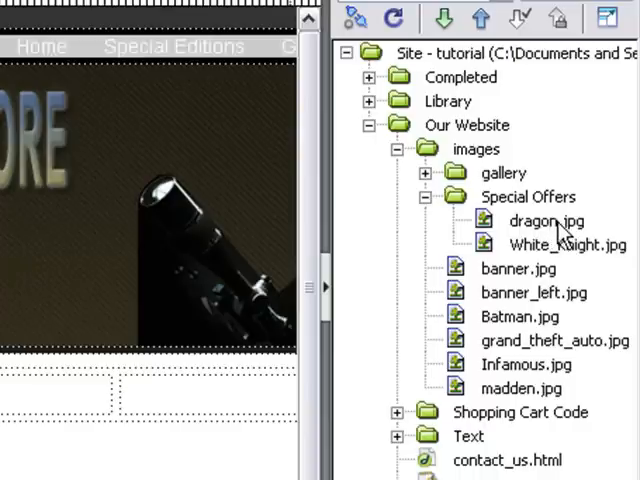
{"action": "left_click", "coordinate": [545, 221]}
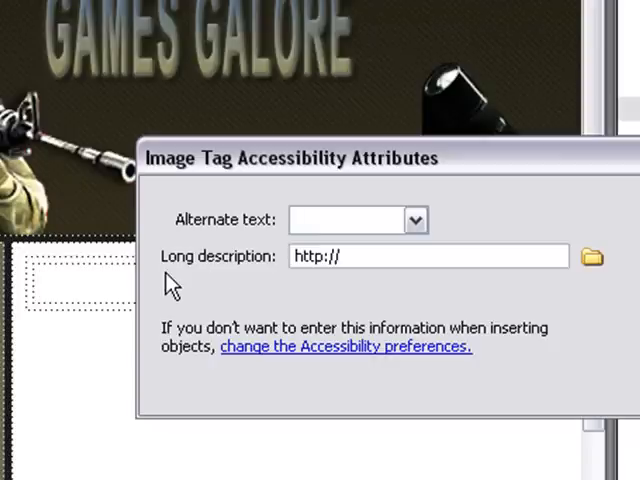
{"action": "type", "text": "dragon"}
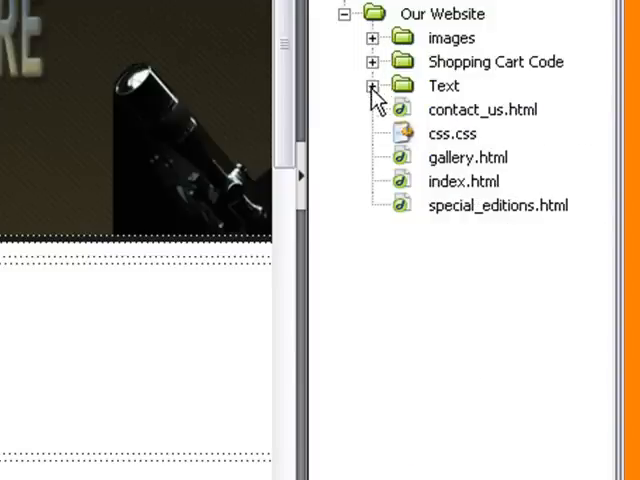
- Copy the Dragon Age.txt description from Text > Special Editions into the right table cell
{"action": "left_click", "coordinate": [372, 85]}
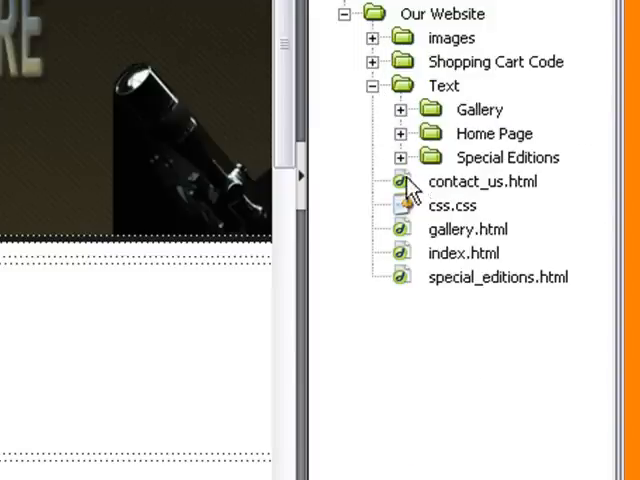
{"action": "left_click", "coordinate": [399, 157]}
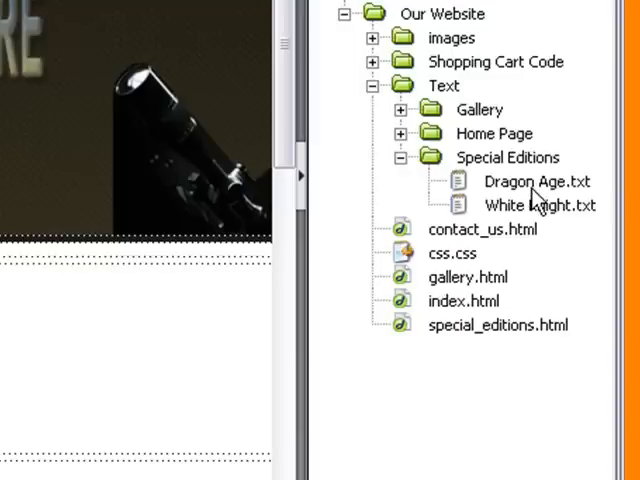
{"action": "double_click", "coordinate": [538, 181]}
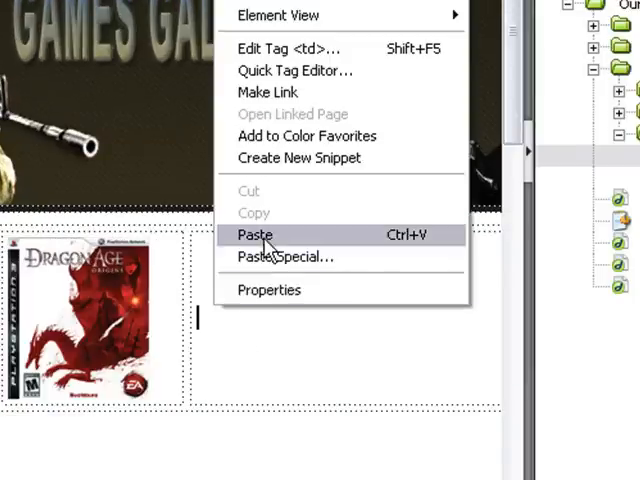
{"action": "left_click", "coordinate": [254, 235]}
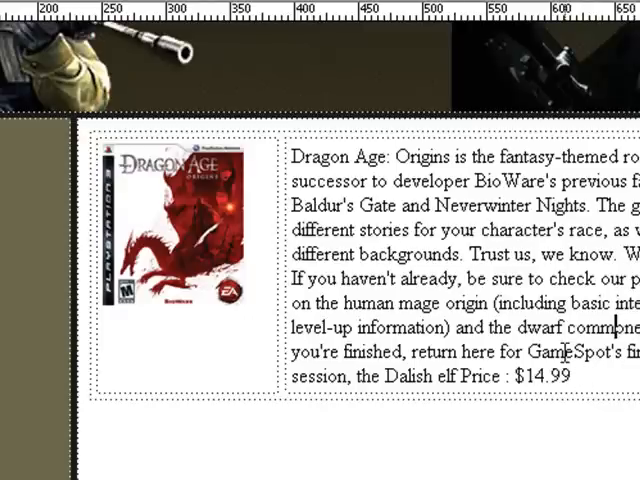
{"action": "mouse_move", "coordinate": [212, 357]}
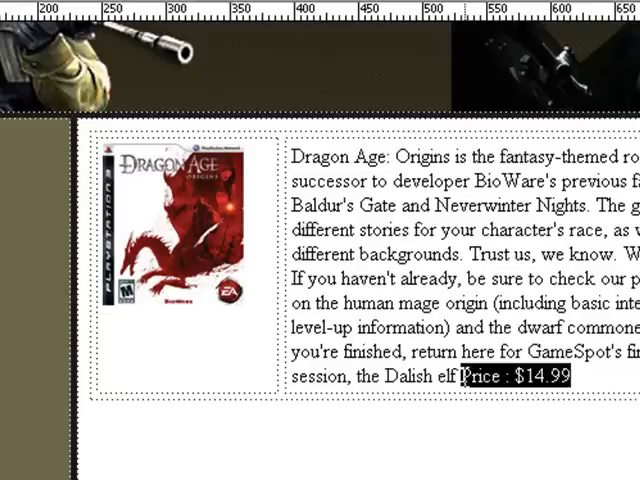
- Cut 'Price : $14.99' from the description and enter it in the left cell below the image
{"action": "right_click", "coordinate": [515, 373]}
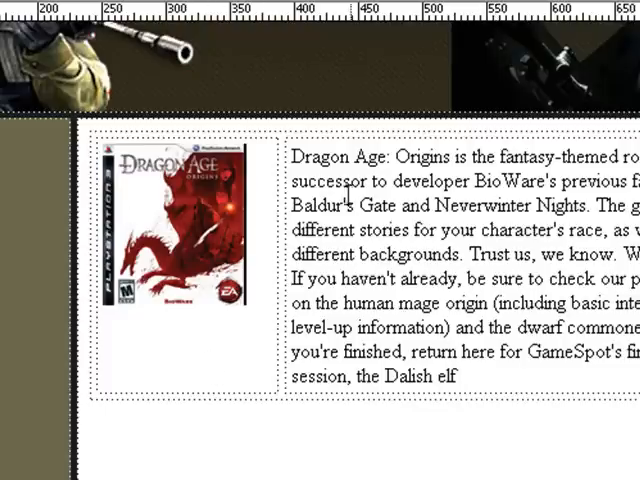
{"action": "mouse_move", "coordinate": [389, 203]}
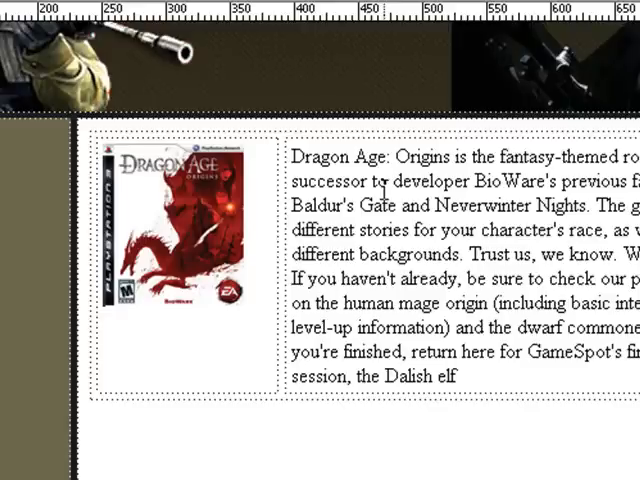
{"action": "type", "text": "Price : $14.99"}
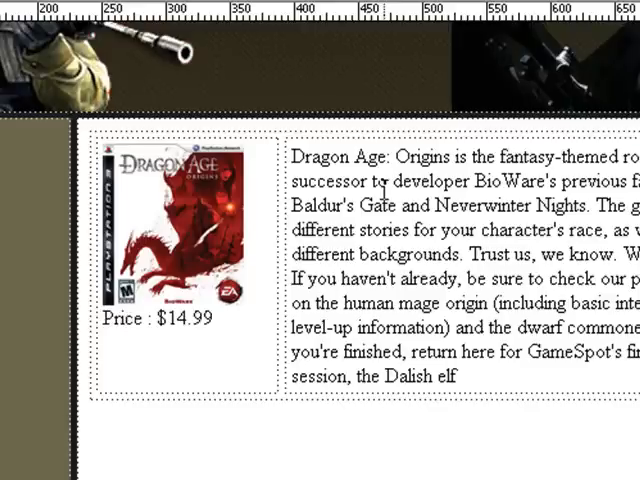
{"action": "left_click", "coordinate": [210, 322]}
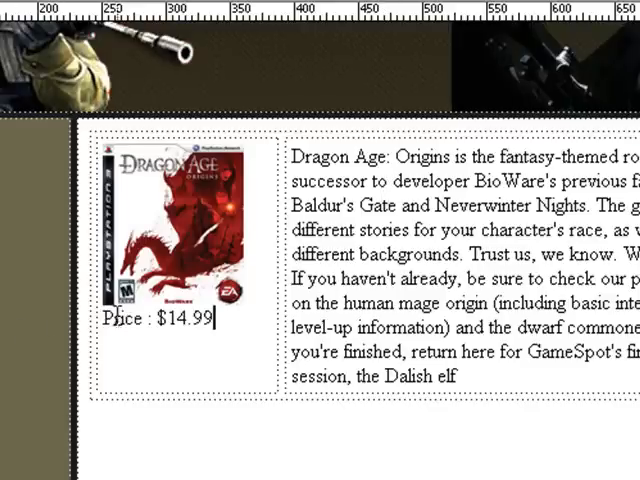
- Preview the page with the cover, price and description in Firefox 3.0
{"action": "left_click", "coordinate": [264, 98]}
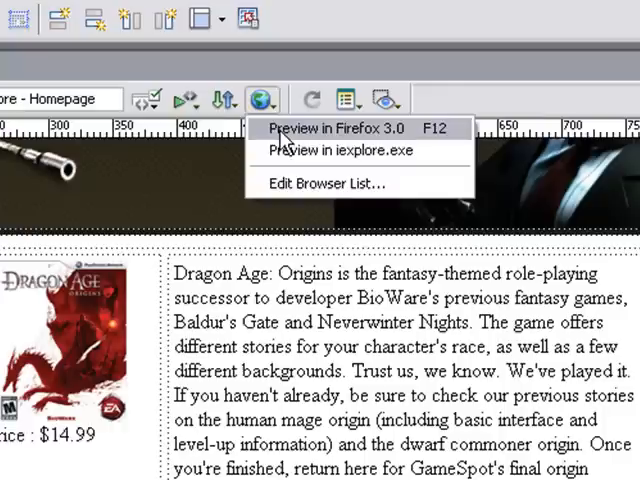
{"action": "left_click", "coordinate": [336, 128]}
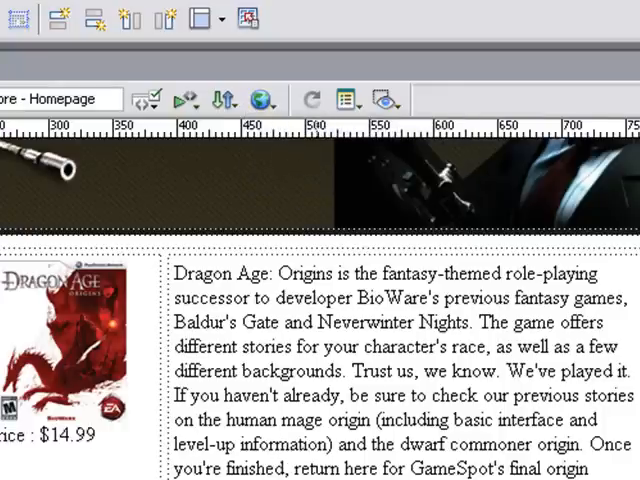
{"action": "left_click", "coordinate": [97, 439]}
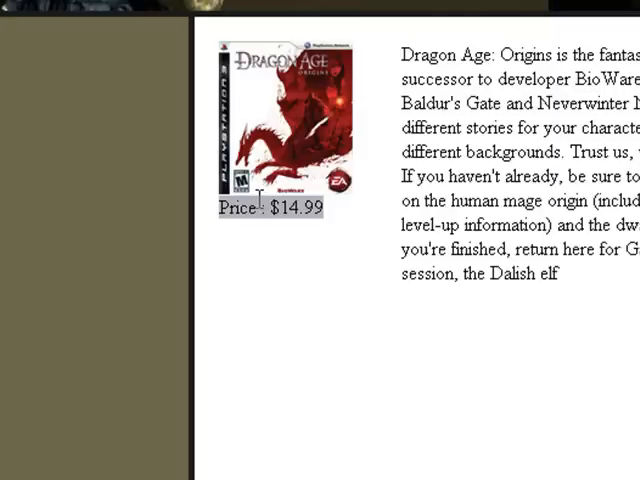
{"action": "mouse_move", "coordinate": [481, 248]}
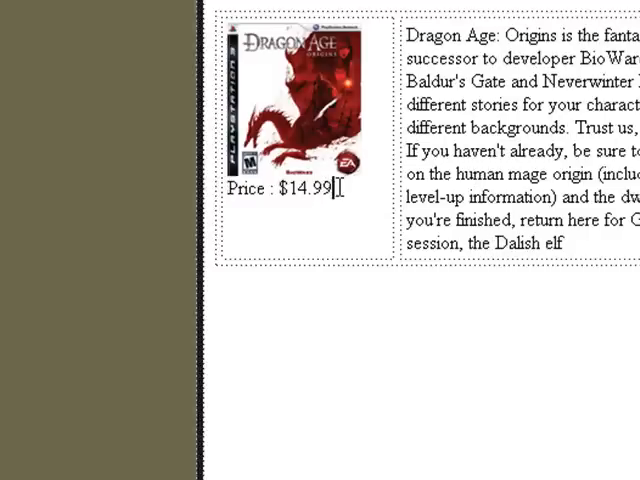
{"action": "mouse_move", "coordinate": [143, 167]}
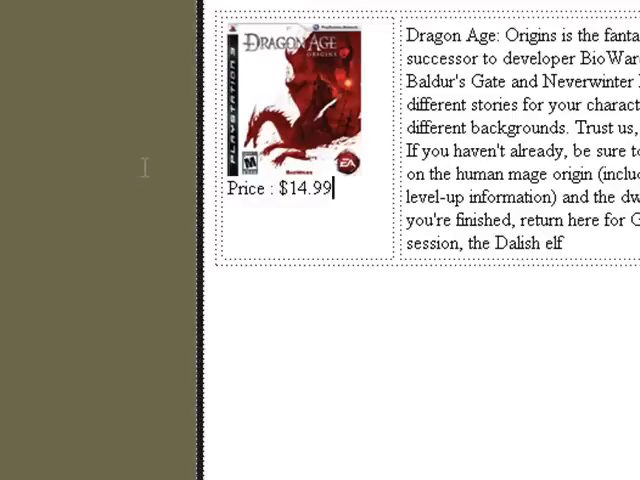
{"action": "mouse_move", "coordinate": [343, 189]}
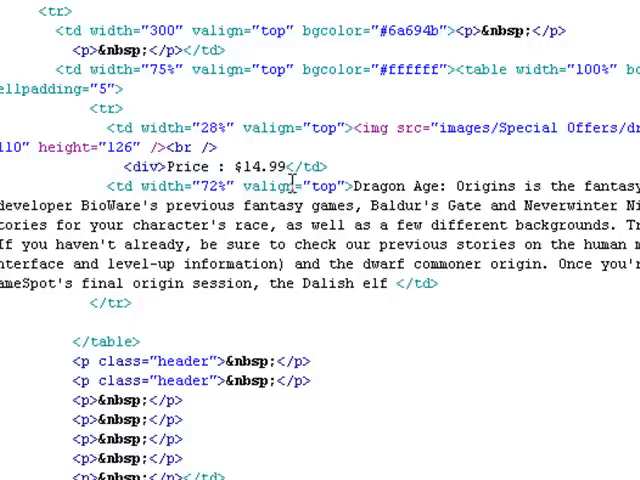
- In Code view wrap 'Price : $14.99' in <div> and </div> tags
{"action": "type", "text": "<"}
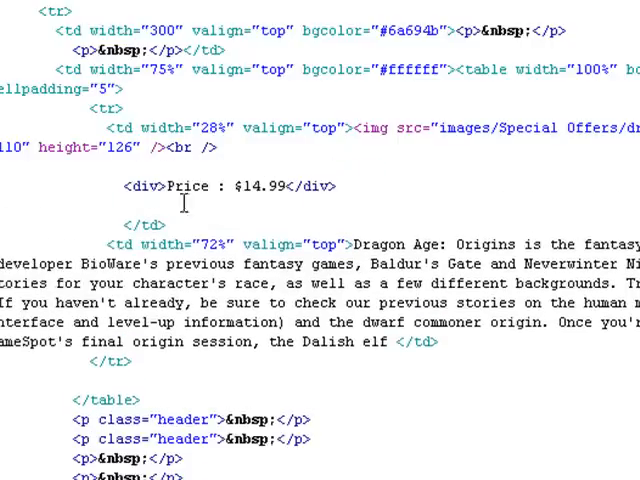
{"action": "double_click", "coordinate": [138, 186]}
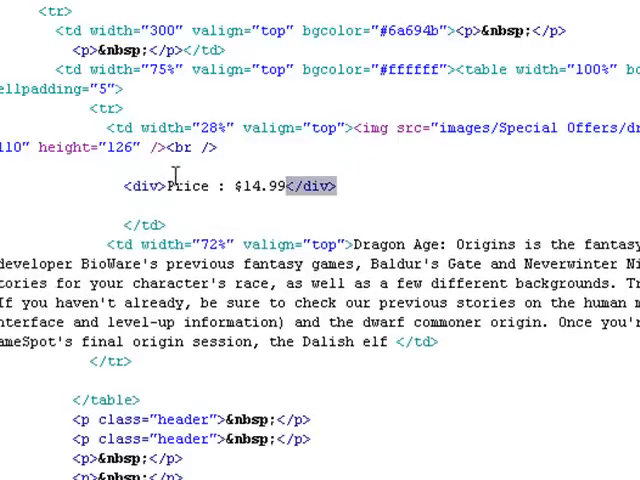
{"action": "left_click_drag", "start_coordinate": [287, 186], "coordinate": [171, 186]}
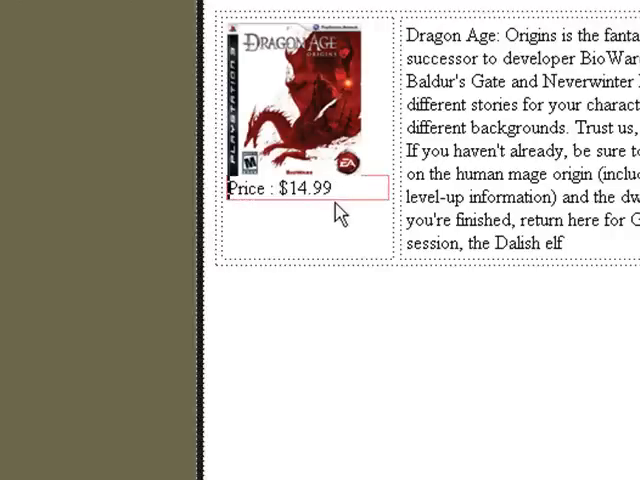
{"action": "mouse_move", "coordinate": [345, 210]}
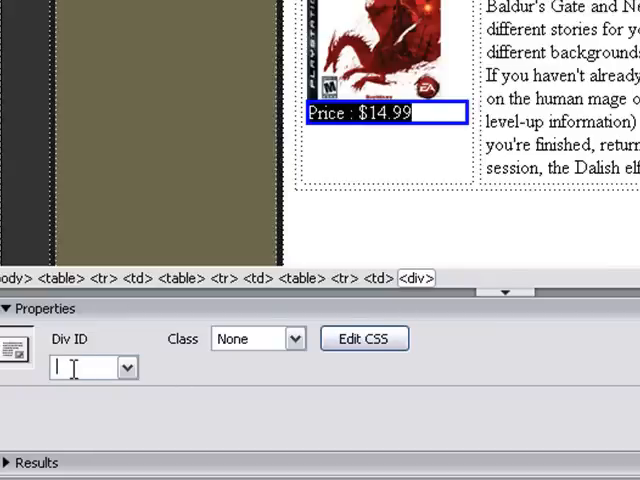
{"action": "mouse_move", "coordinate": [98, 360]}
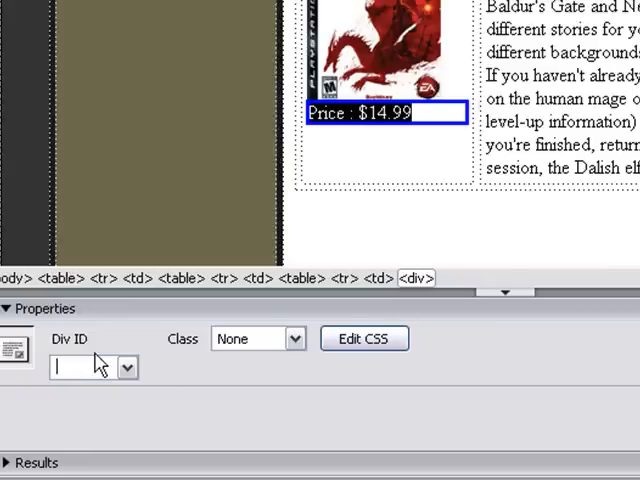
- Set the price div's ID to 'price' in the Property inspector
{"action": "type", "text": "price"}
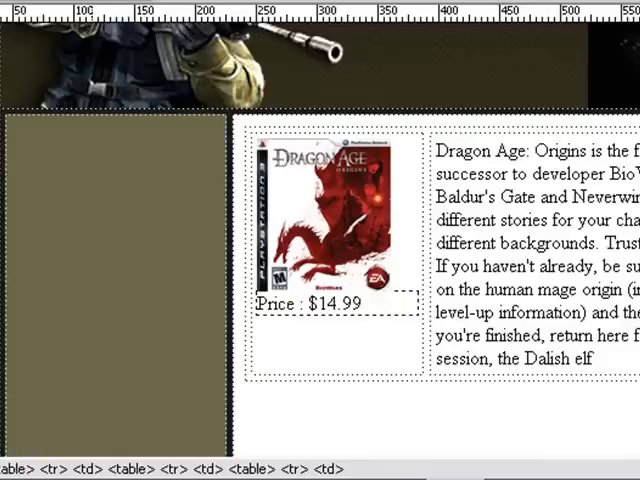
{"action": "left_click", "coordinate": [371, 303]}
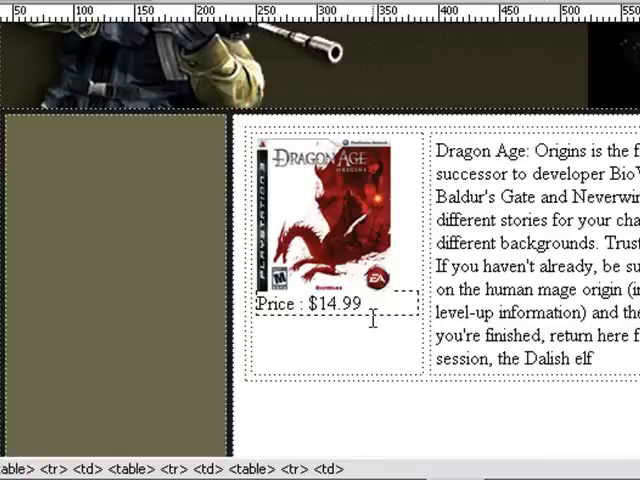
{"action": "left_click", "coordinate": [352, 303]}
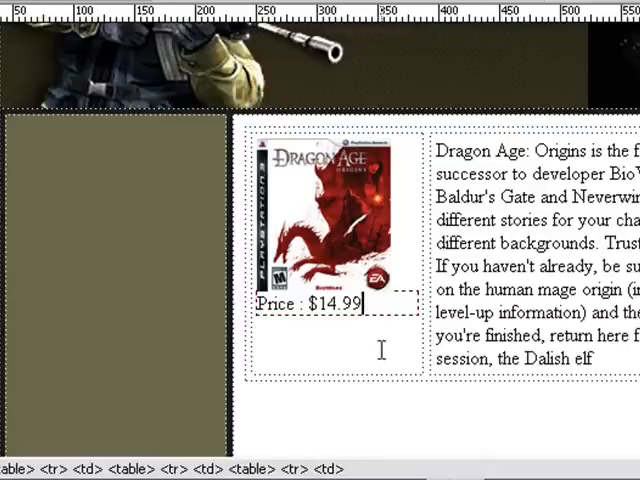
{"action": "left_click", "coordinate": [305, 303]}
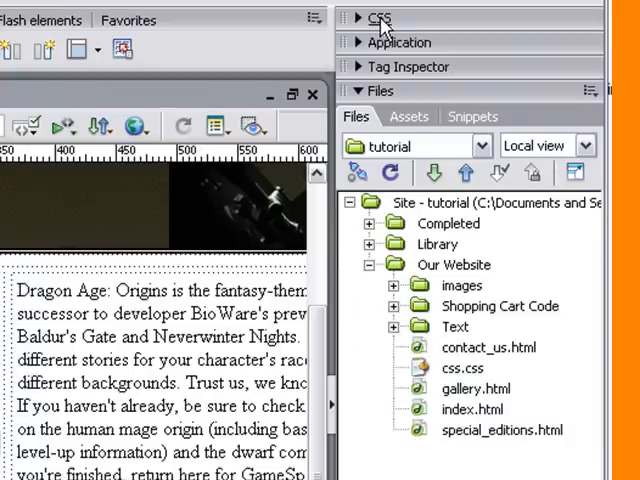
- Create a new #price CSS rule in css.css from the CSS panel
{"action": "left_click", "coordinate": [378, 16]}
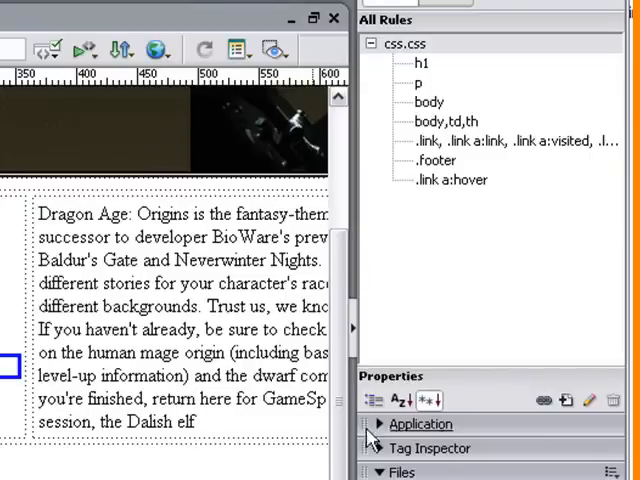
{"action": "mouse_move", "coordinate": [568, 400]}
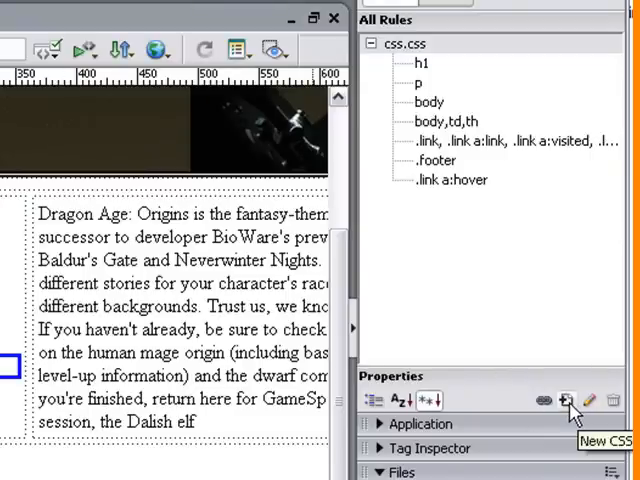
{"action": "left_click", "coordinate": [562, 400]}
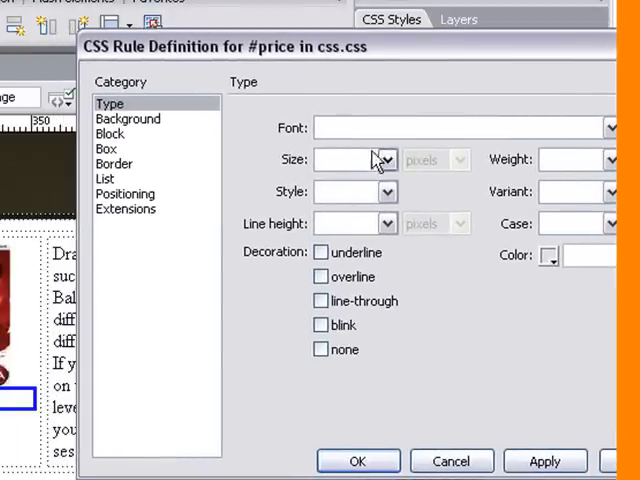
- Set the #price rule's type to 18 pixels with bold weight
{"action": "type", "text": "18"}
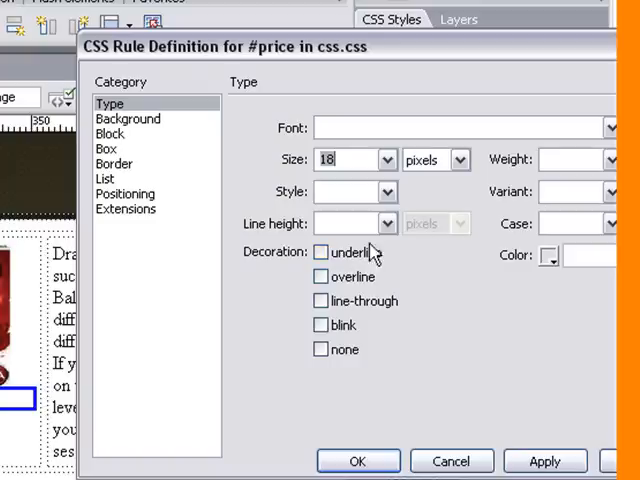
{"action": "left_click", "coordinate": [608, 159]}
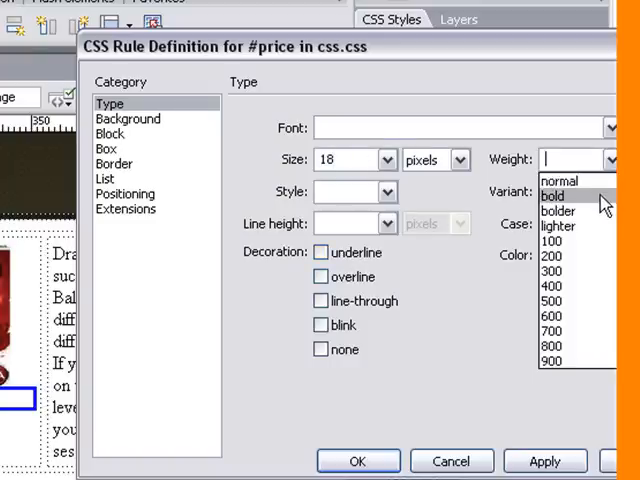
{"action": "left_click", "coordinate": [554, 195]}
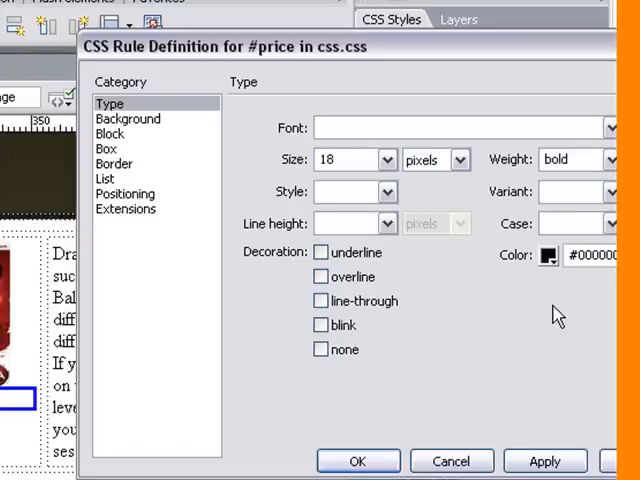
{"action": "mouse_move", "coordinate": [128, 235]}
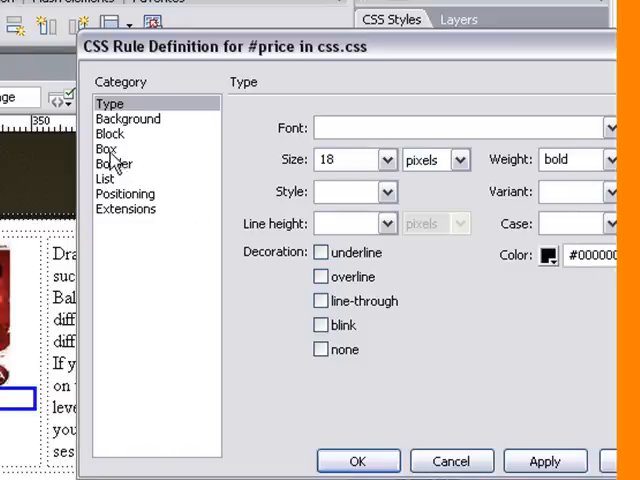
- Set the #price rule's padding to Top 10 px and Left 15 px with Same for all unchecked
{"action": "left_click", "coordinate": [105, 148]}
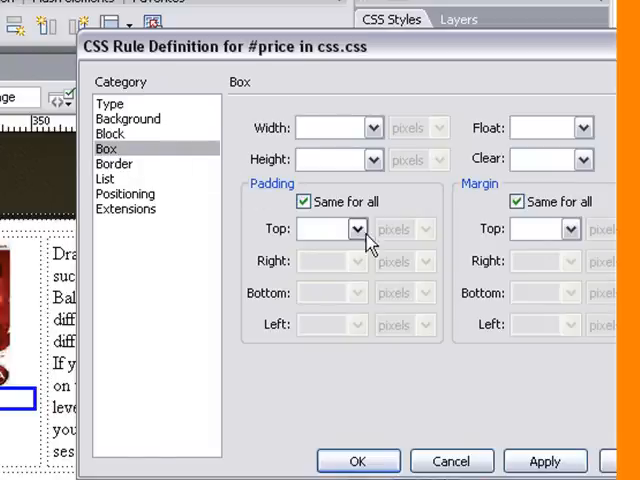
{"action": "left_click", "coordinate": [304, 201]}
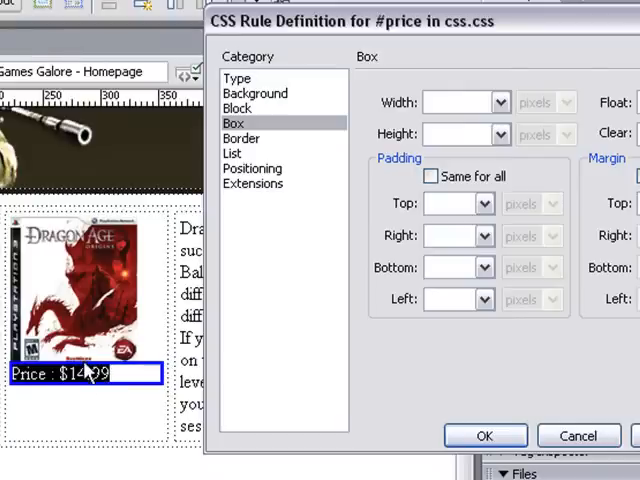
{"action": "mouse_move", "coordinate": [76, 345]}
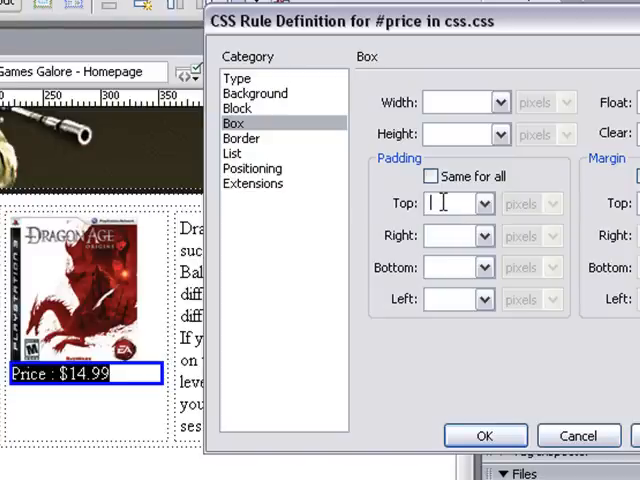
{"action": "type", "text": "10"}
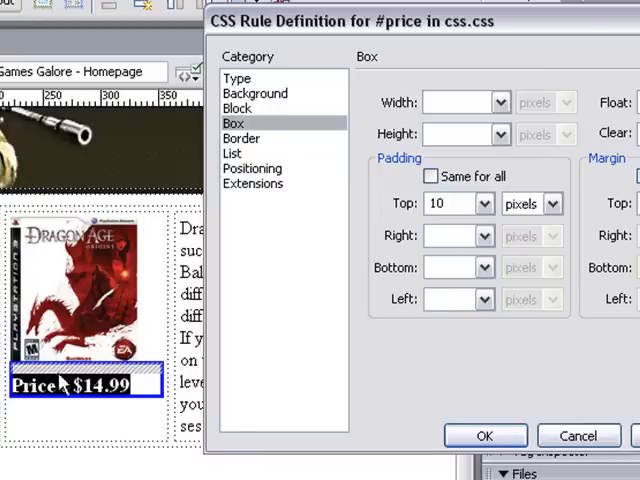
{"action": "type", "text": "15"}
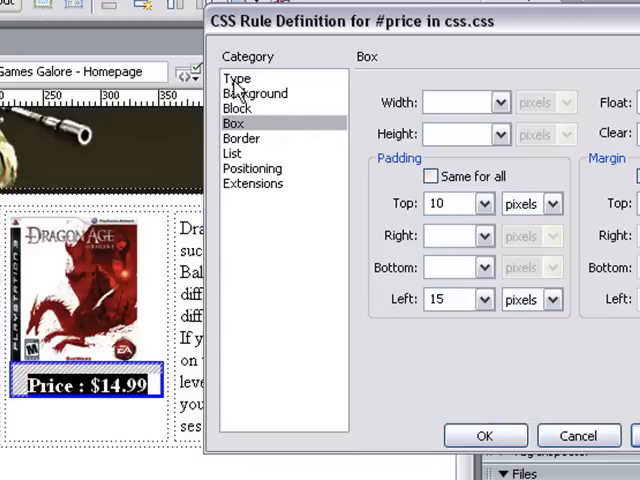
{"action": "left_click", "coordinate": [237, 78]}
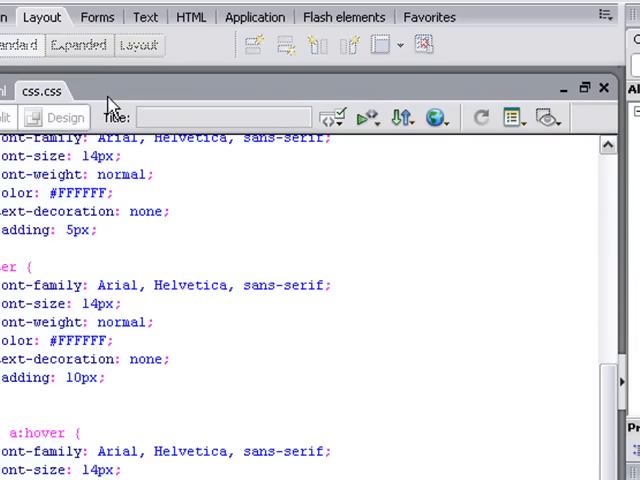
- Preview special_editions in Firefox to check the bold, centred Price : $14.99
{"action": "left_click", "coordinate": [438, 117]}
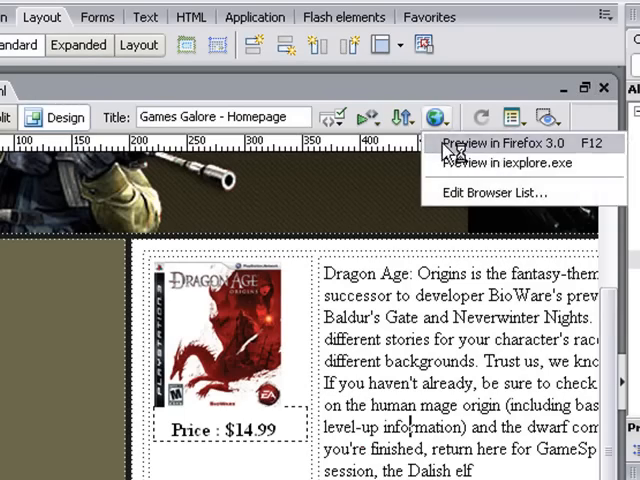
{"action": "left_click", "coordinate": [494, 143]}
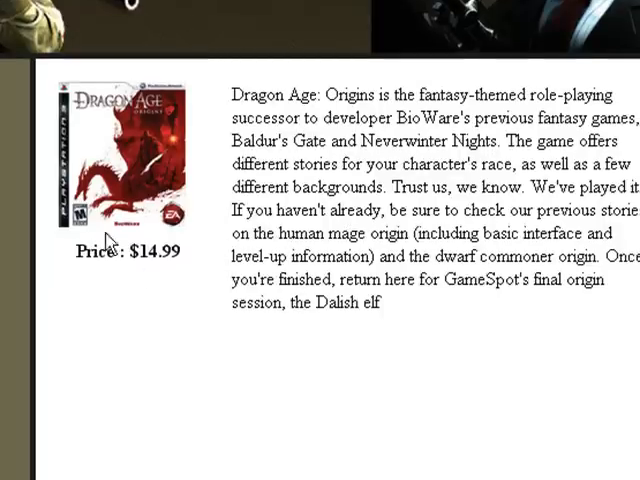
{"action": "mouse_move", "coordinate": [528, 158]}
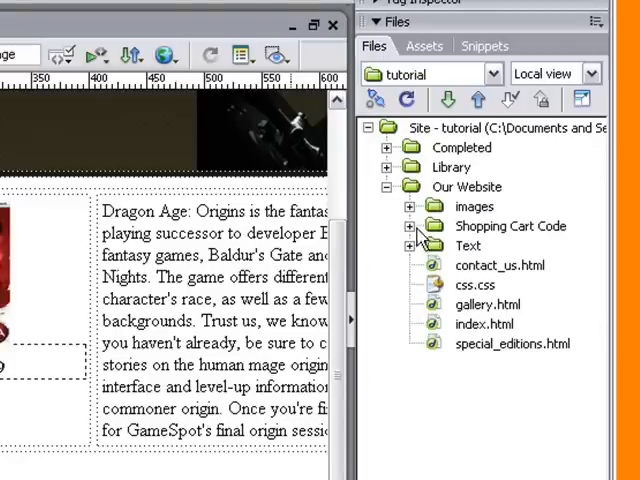
- Open Fat Free.txt from the Shopping Cart Code folder and reach the form's closing tag
{"action": "left_click", "coordinate": [409, 225]}
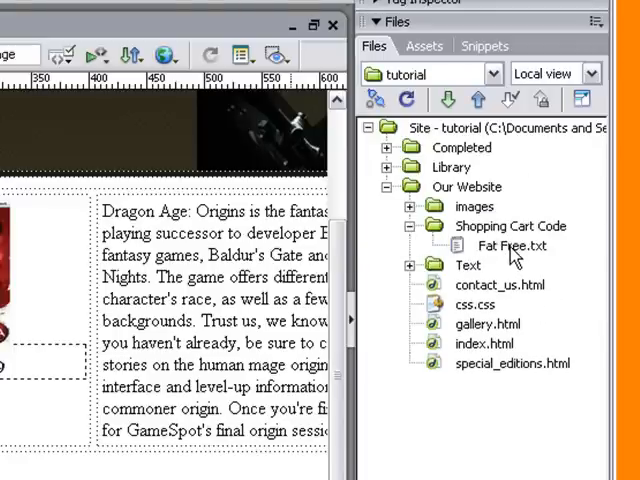
{"action": "double_click", "coordinate": [511, 245]}
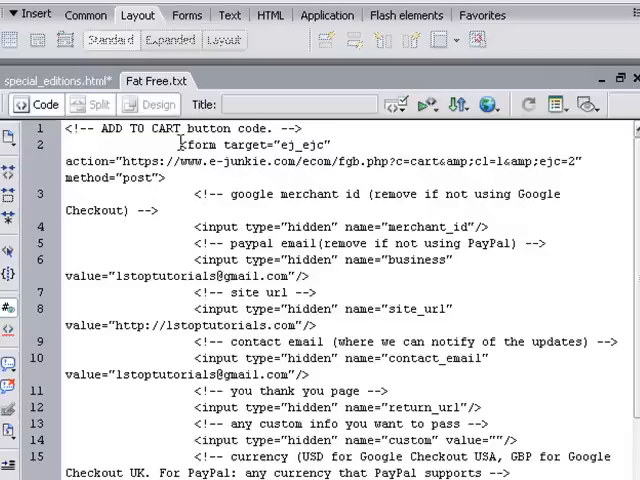
{"action": "scroll", "scroll_direction": "down", "scroll_amount": 3}
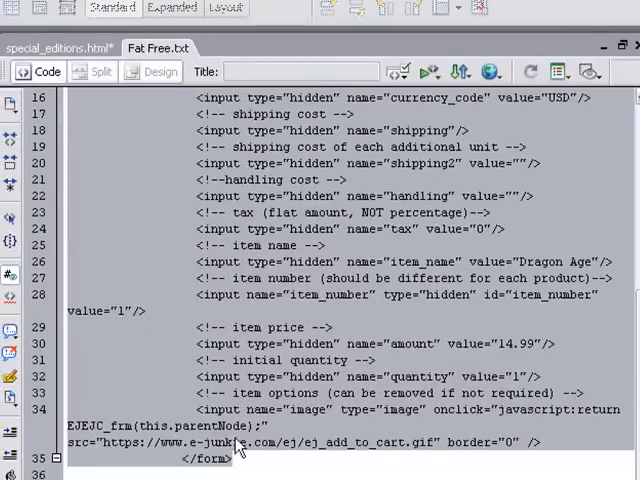
- Paste the add-to-cart form after the price div in special_editions.html code, wrapped in <div></div>
{"action": "left_click", "coordinate": [157, 71]}
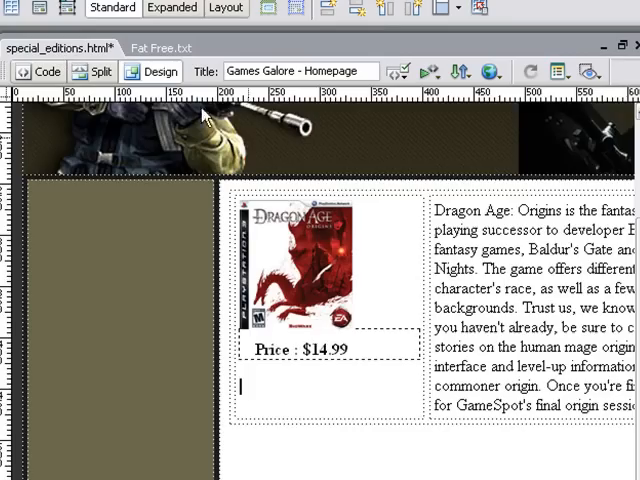
{"action": "left_click", "coordinate": [45, 71]}
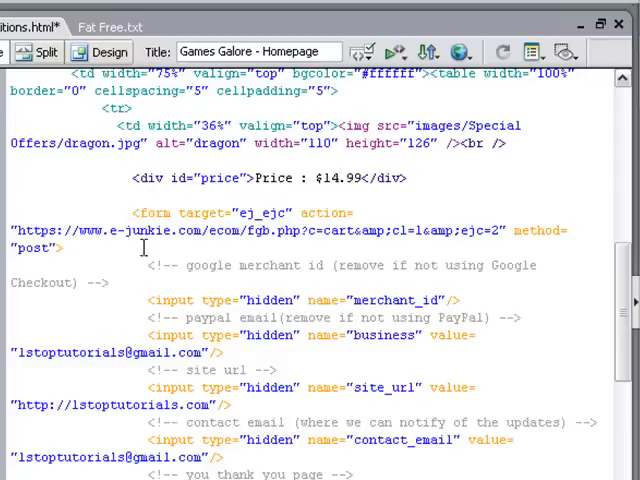
{"action": "type", "text": "</form>"}
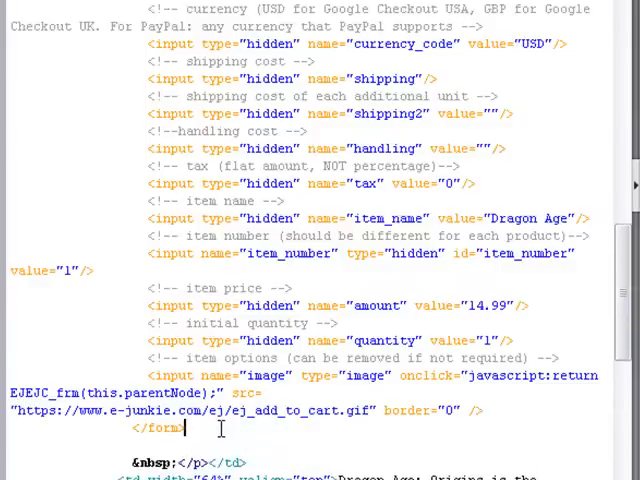
{"action": "type", "text": "</div>"}
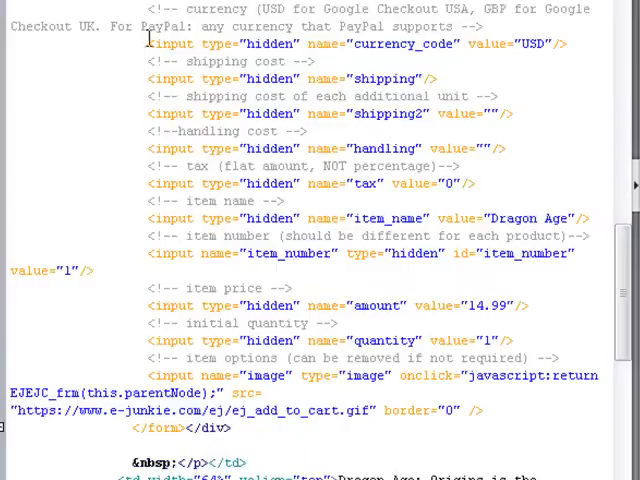
- Select the form's wrapping div in Design view and enter shopping as its Div ID
{"action": "left_click", "coordinate": [169, 87]}
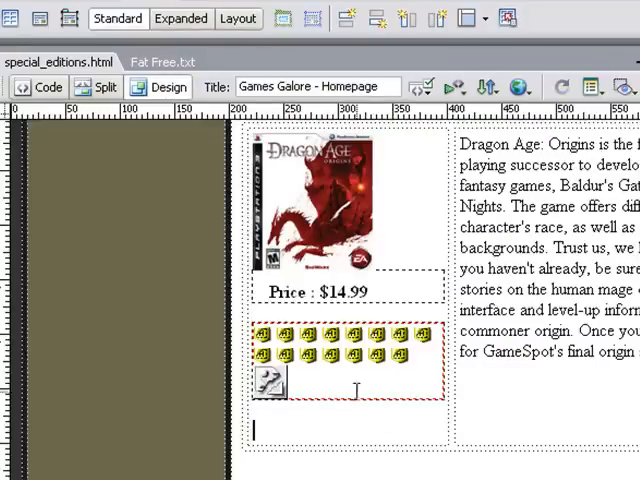
{"action": "scroll", "scroll_direction": "down", "scroll_amount": 3}
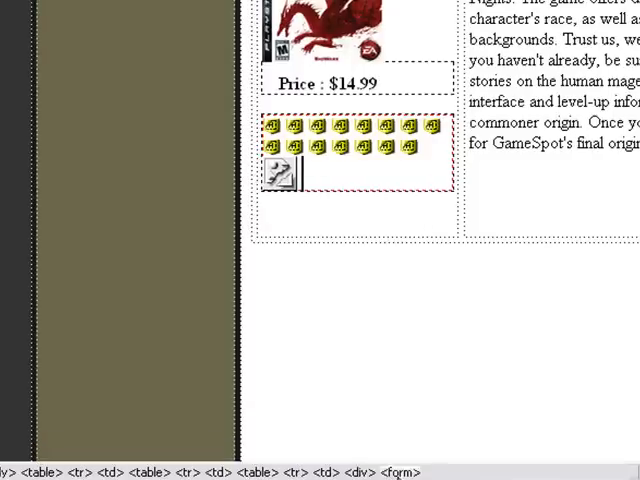
{"action": "left_click", "coordinate": [353, 216]}
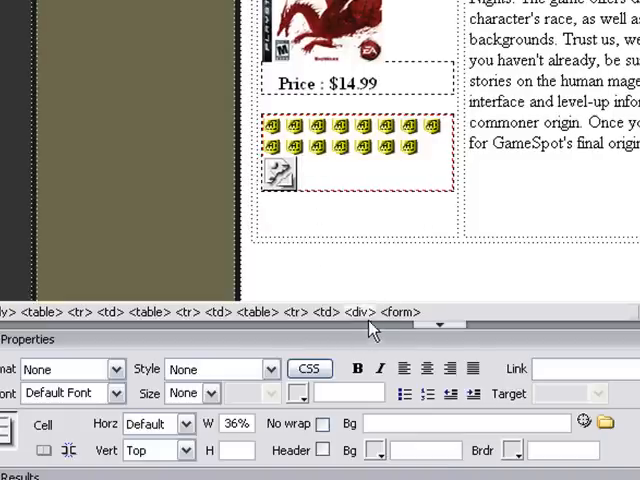
{"action": "left_click", "coordinate": [361, 312]}
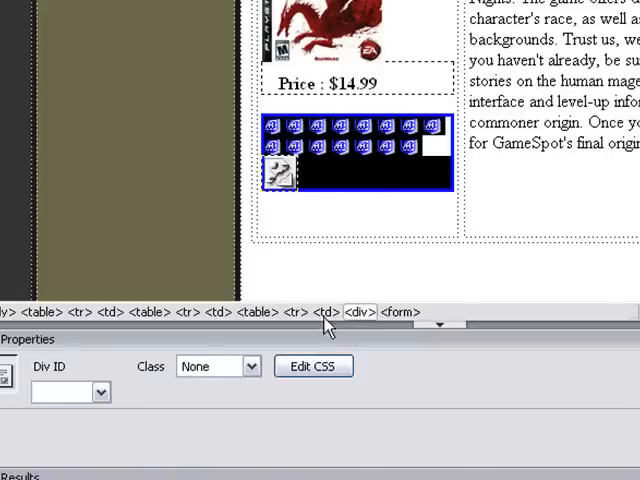
{"action": "left_click", "coordinate": [60, 392]}
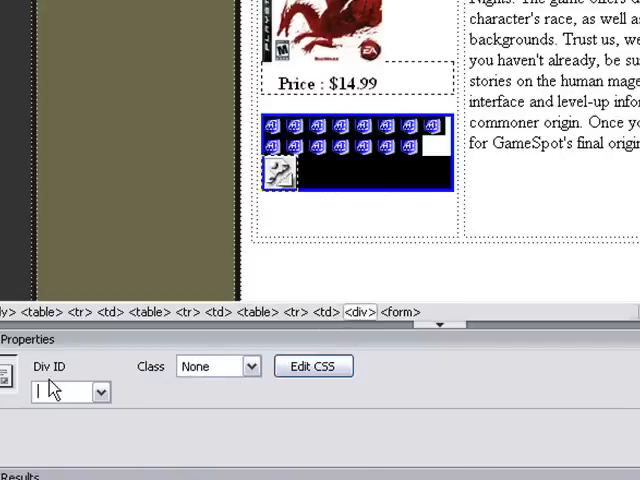
{"action": "type", "text": "sh"}
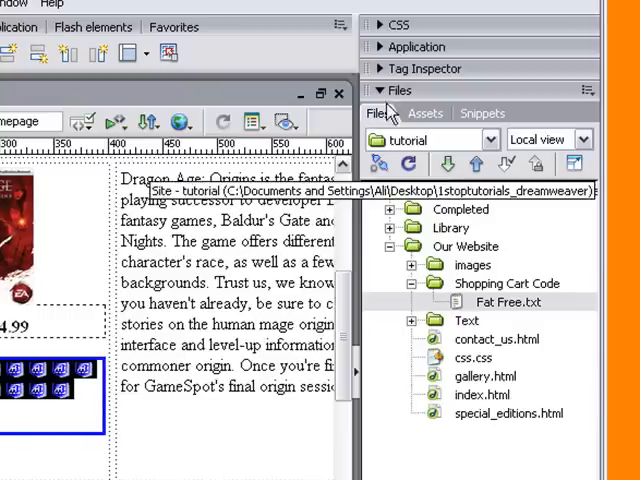
- Create a new #shopping CSS rule stored in css.css
{"action": "left_click", "coordinate": [399, 24]}
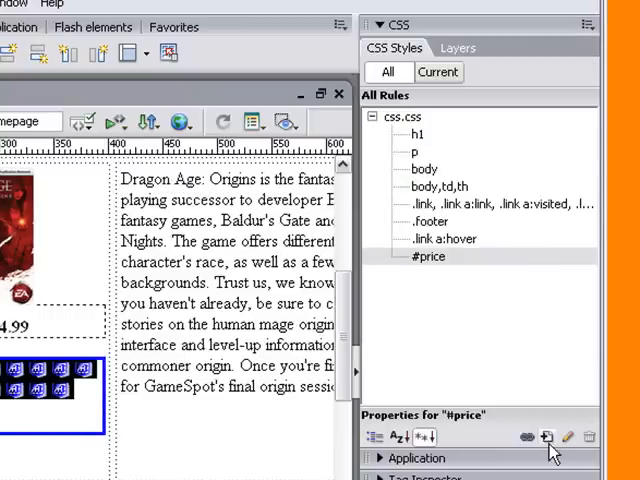
{"action": "left_click", "coordinate": [547, 436]}
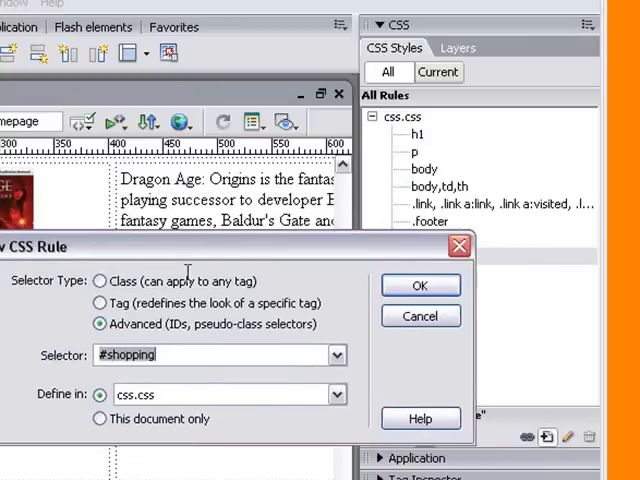
{"action": "left_click", "coordinate": [419, 285]}
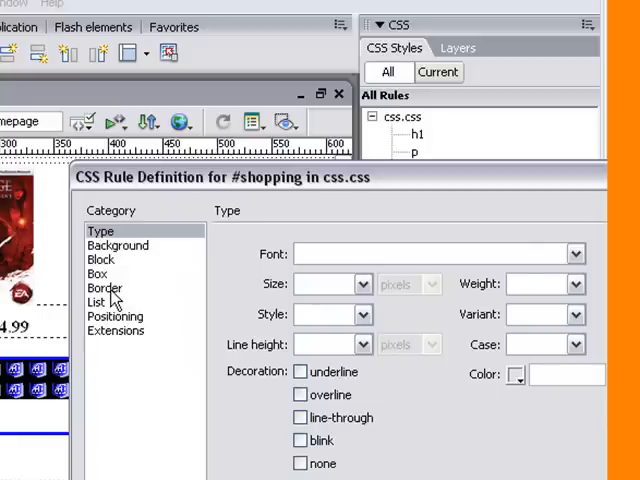
{"action": "mouse_move", "coordinate": [108, 291]}
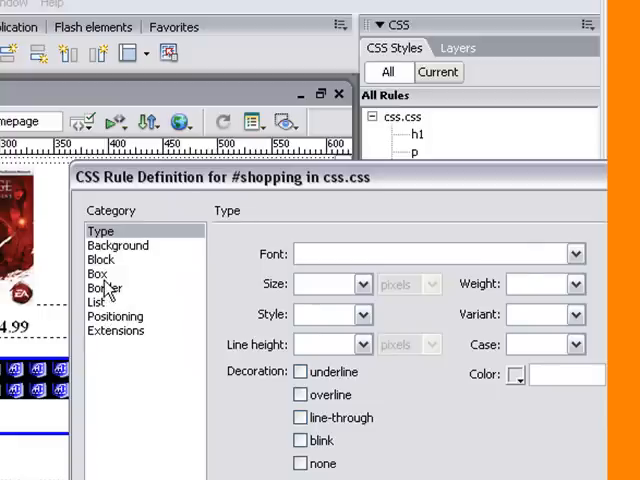
- Give #shopping a Left padding of 15 pixels with Same for all unchecked
{"action": "left_click", "coordinate": [96, 273]}
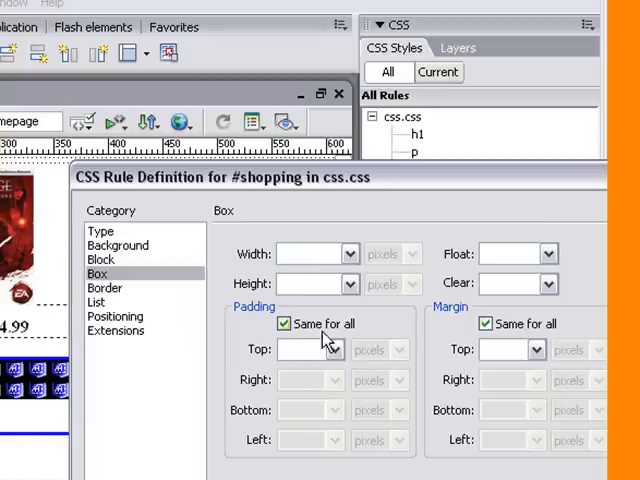
{"action": "left_click", "coordinate": [284, 323]}
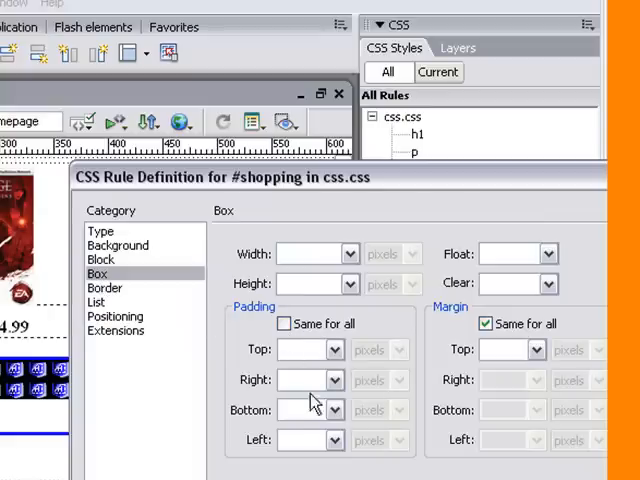
{"action": "left_click", "coordinate": [302, 440]}
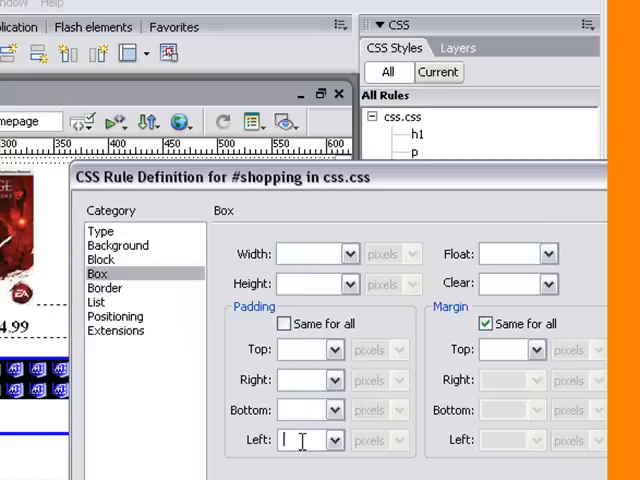
{"action": "type", "text": "15"}
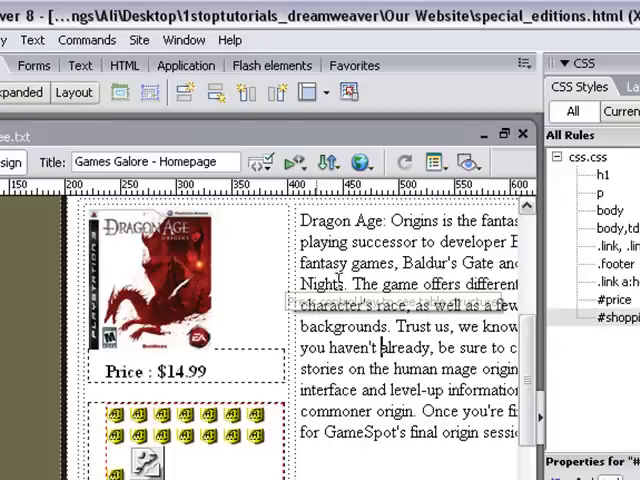
- Preview the updated Games Galore page in Firefox 3.0 and scroll through it
{"action": "left_click", "coordinate": [360, 161]}
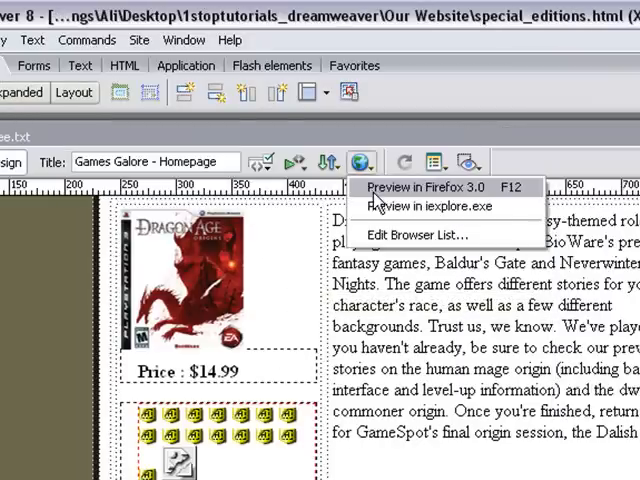
{"action": "left_click", "coordinate": [435, 189]}
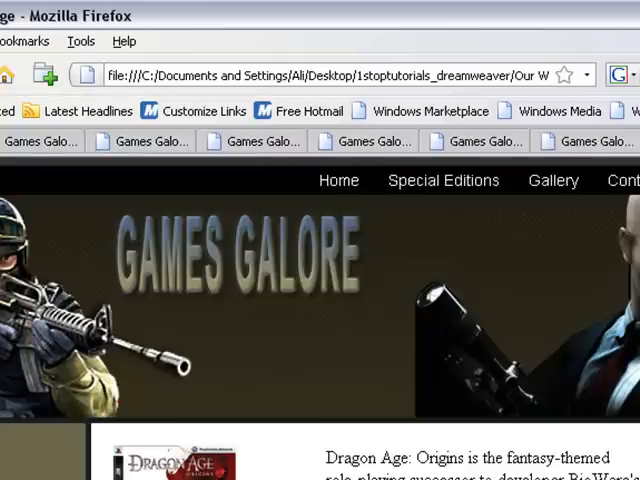
{"action": "scroll", "scroll_direction": "down", "scroll_amount": 3}
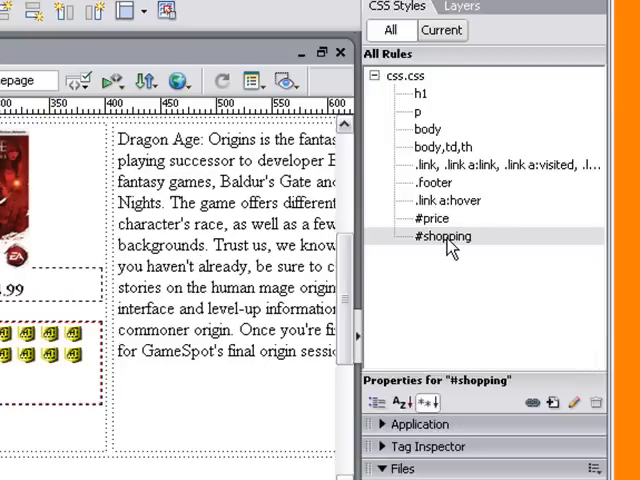
- Edit #shopping to add 10 px top padding alongside its 15 px left padding
{"action": "double_click", "coordinate": [442, 236]}
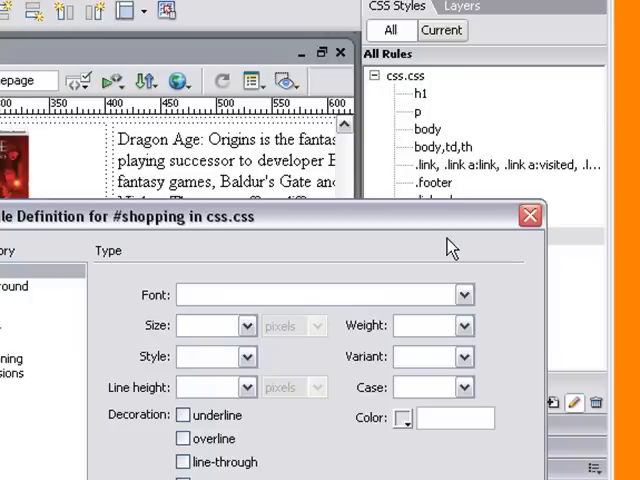
{"action": "left_click", "coordinate": [42, 227]}
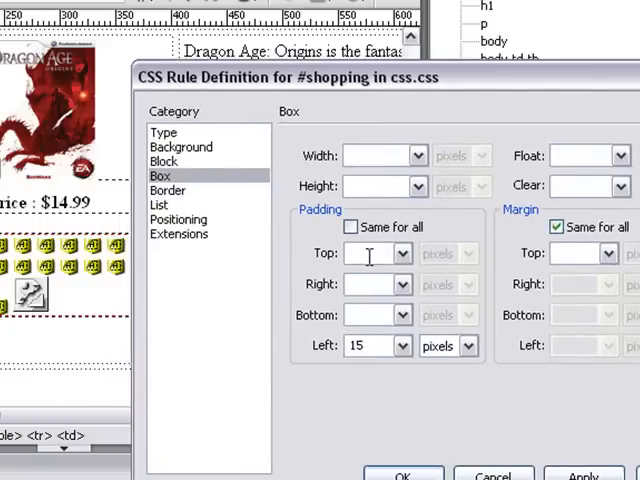
{"action": "type", "text": "10"}
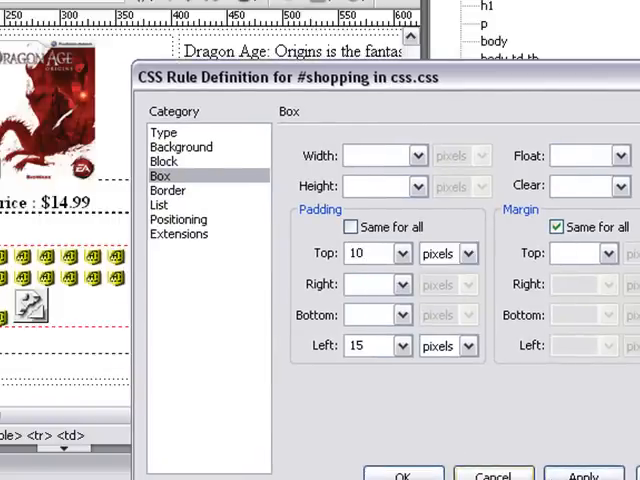
{"action": "left_click", "coordinate": [403, 472]}
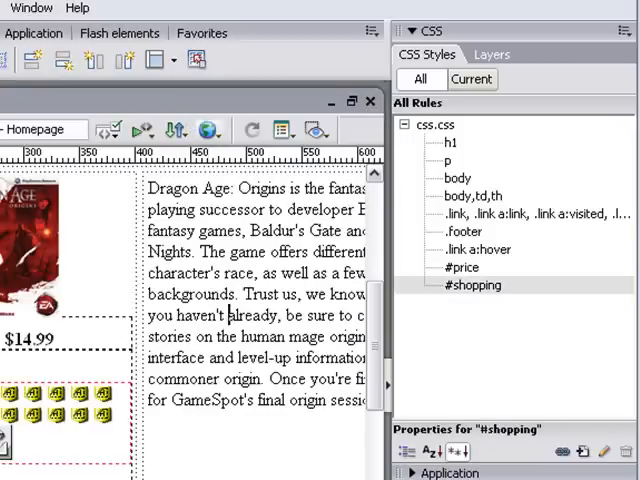
{"action": "left_click", "coordinate": [209, 130]}
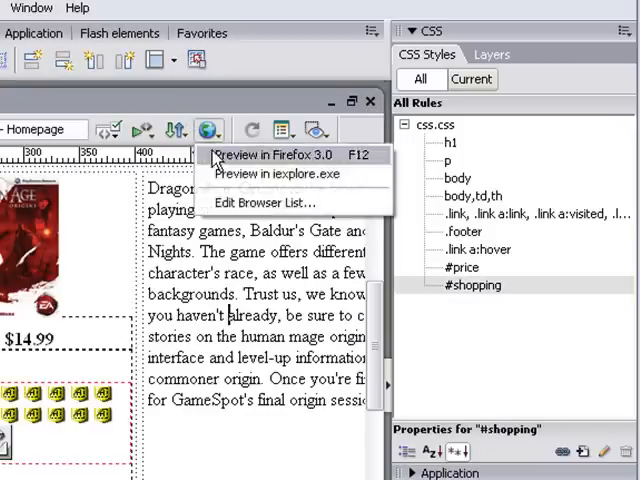